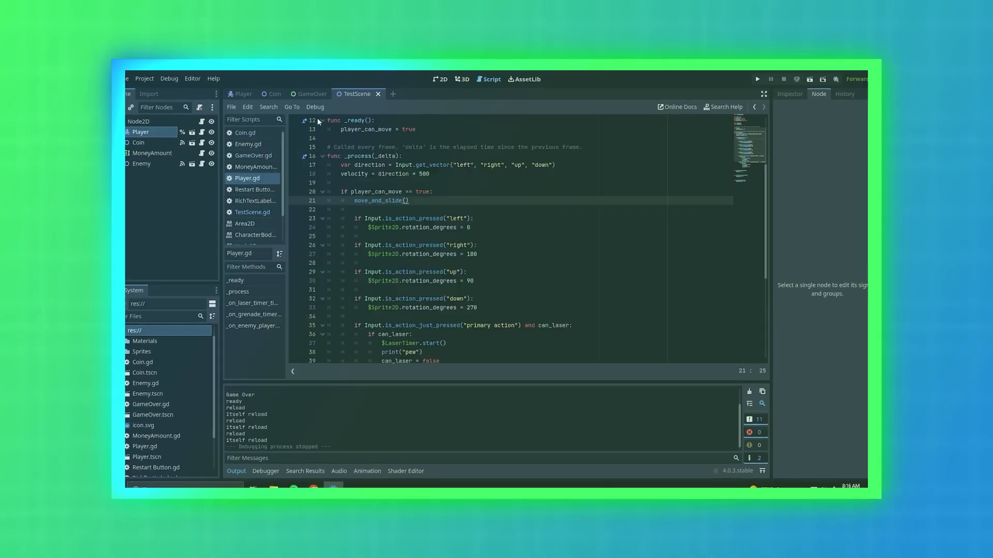
# Add a circle mesh to the donut scene from the Add Mesh list.
pyautogui.click(757, 79)
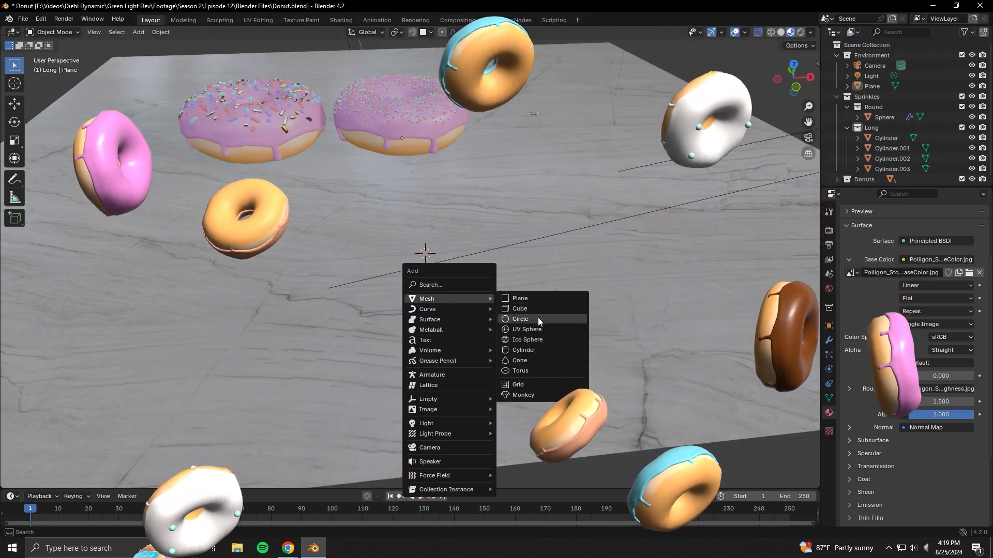
pyautogui.click(520, 319)
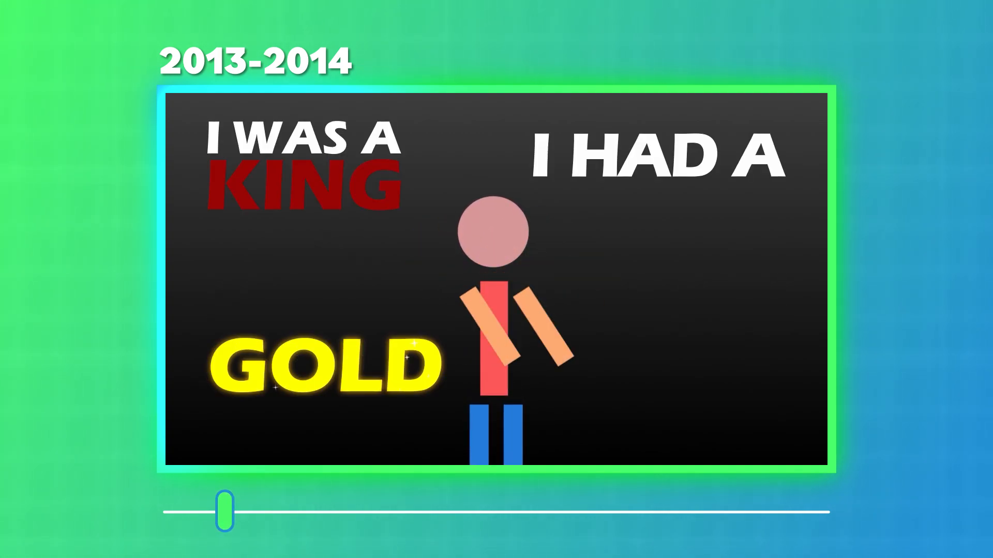
pyautogui.moveTo(224, 514); pyautogui.dragTo(726, 514)
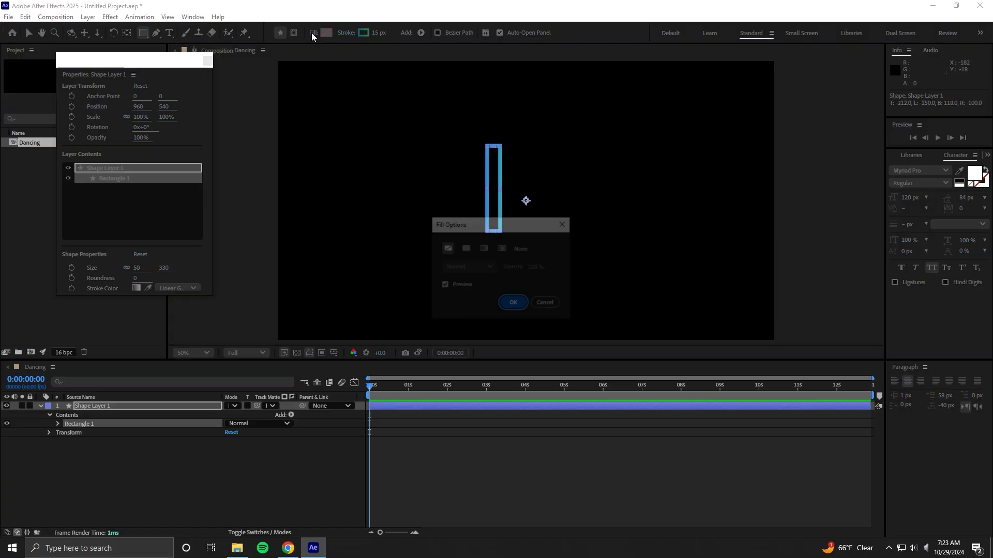
# Show the Fill Options for the selected Shape Layer 1 rectangle.
pyautogui.click(512, 303)
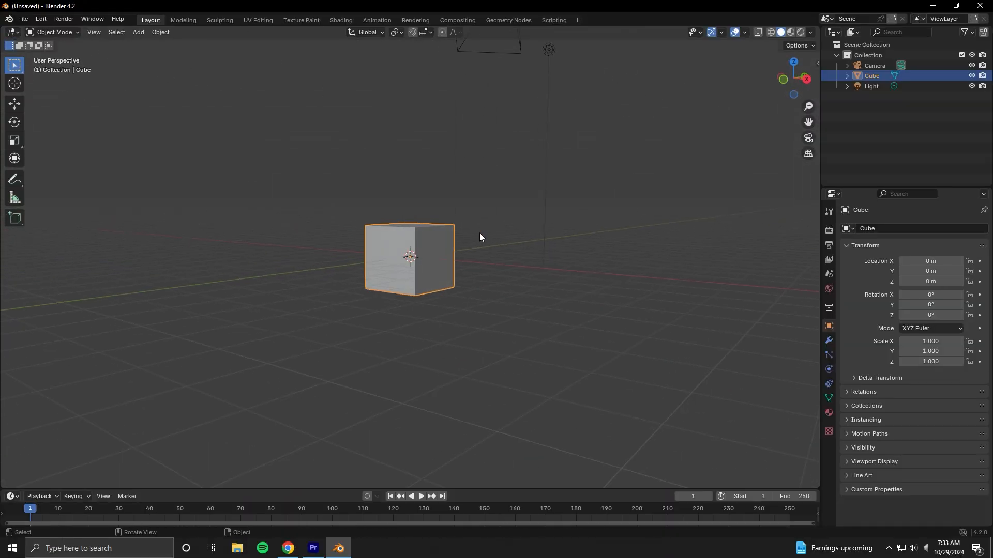
# Add a cylinder mesh beside the default cube and inspect it from a lower angle.
pyautogui.click(137, 32)
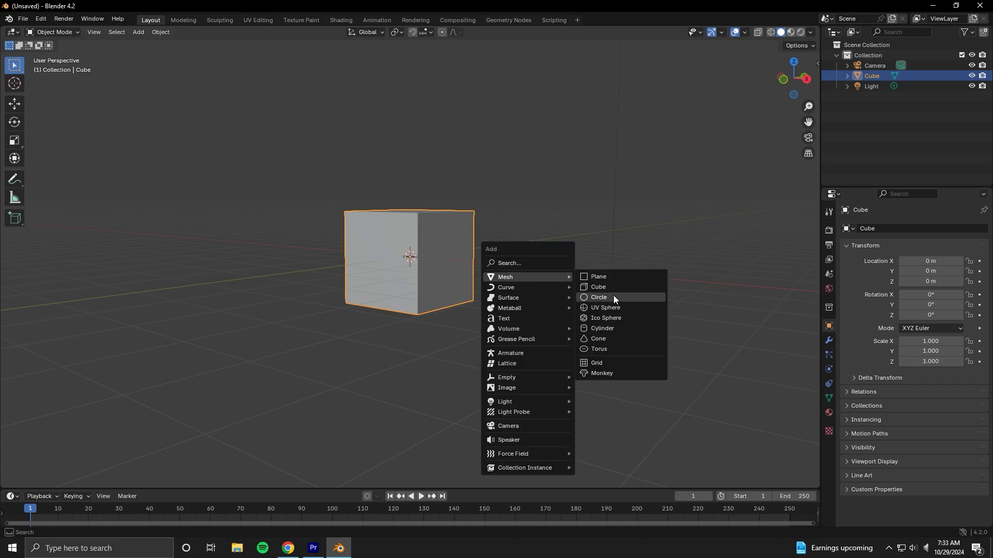
pyautogui.click(601, 329)
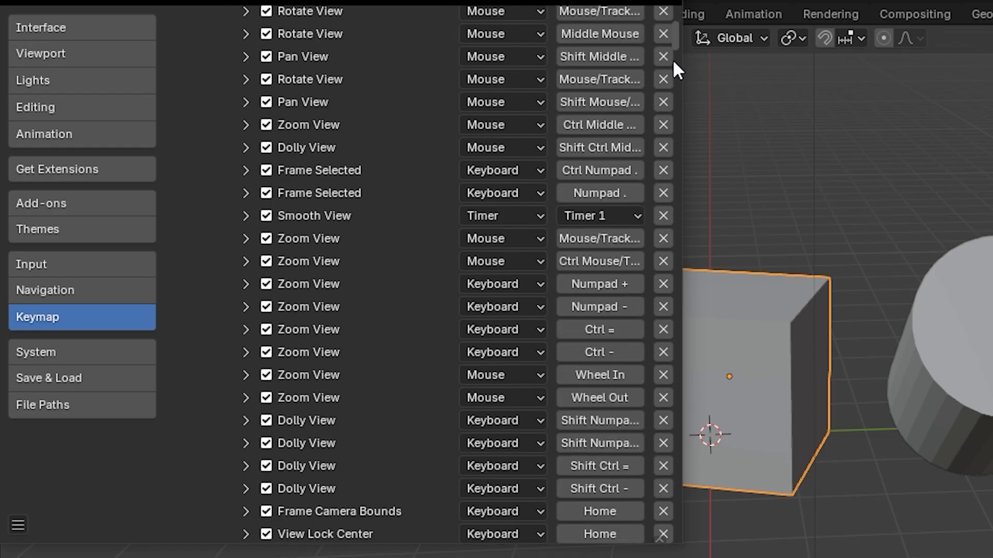
pyautogui.scroll(-3)
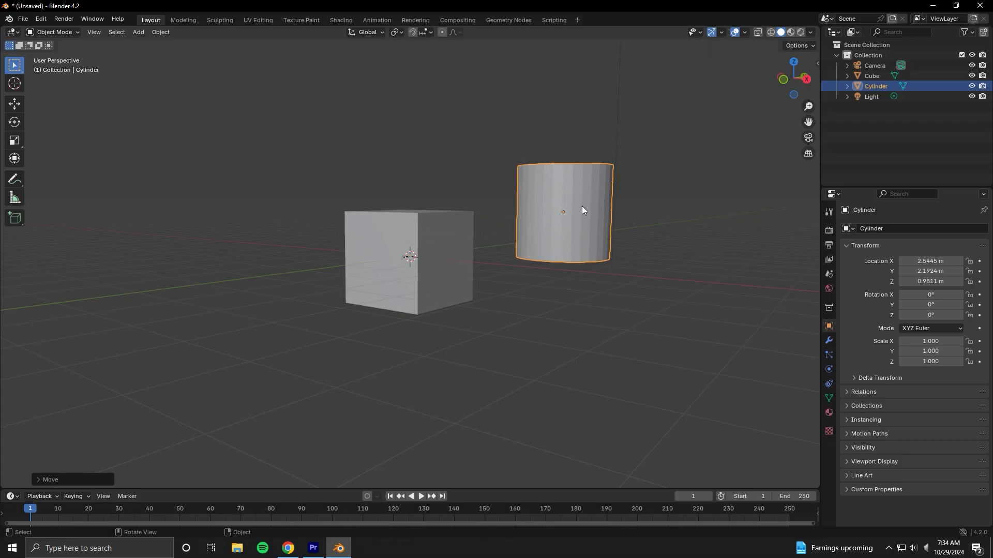
pyautogui.moveTo(569, 209); pyautogui.dragTo(519, 265)
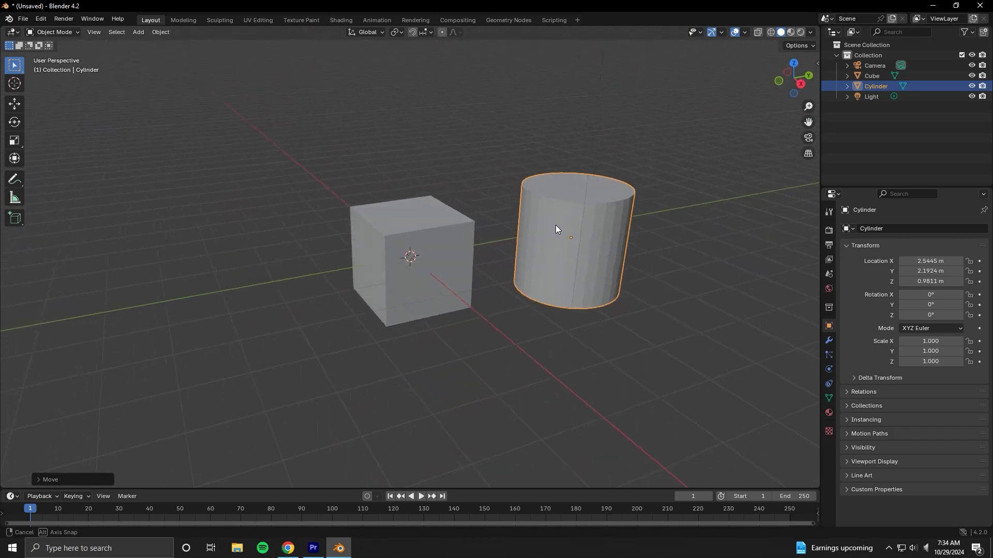
pyautogui.moveTo(558, 227); pyautogui.dragTo(557, 238)
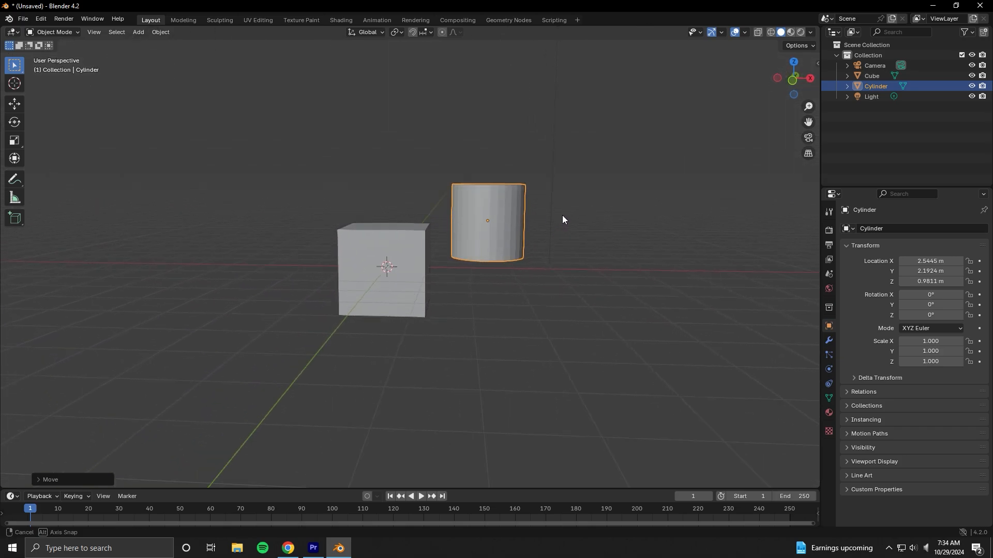
pyautogui.click(287, 553)
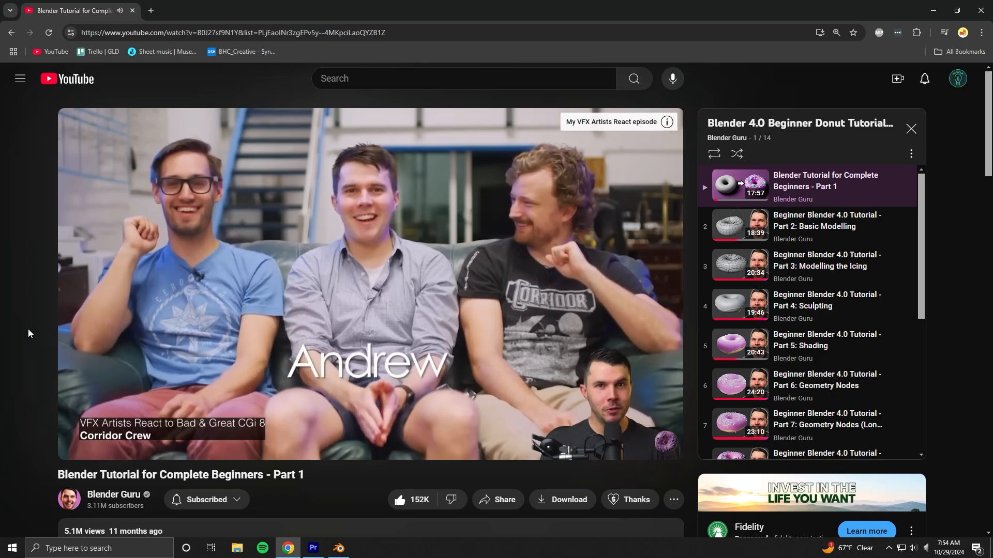
pyautogui.click(338, 553)
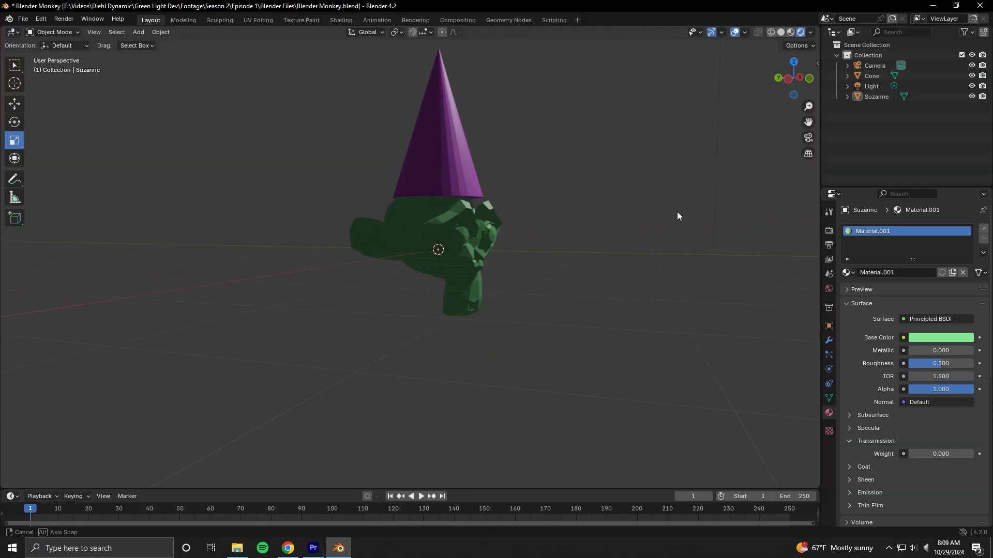
# Flatten the cylinder into a thin wide plate beside the donuts and start scaling it along X.
pyautogui.moveTo(678, 216); pyautogui.dragTo(484, 236)
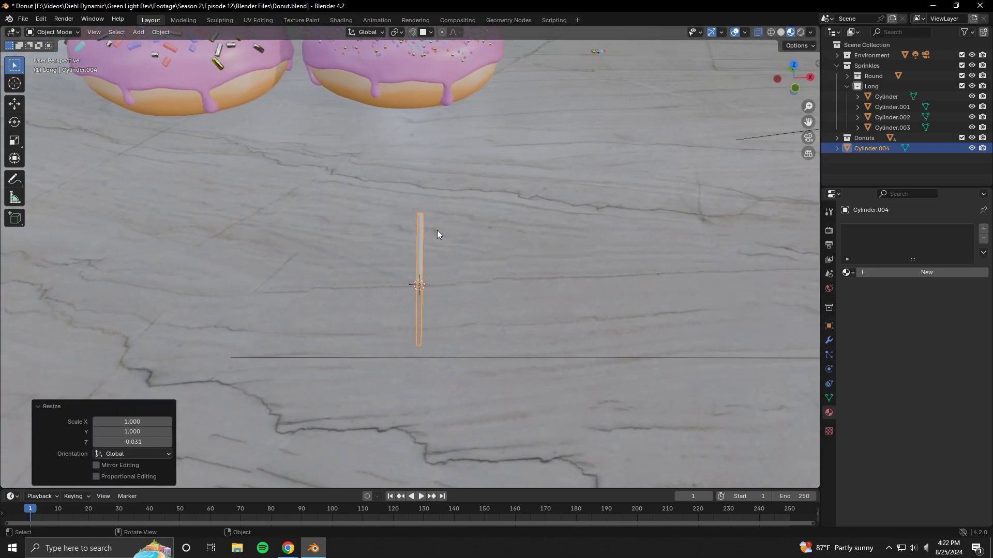
pyautogui.press('s')
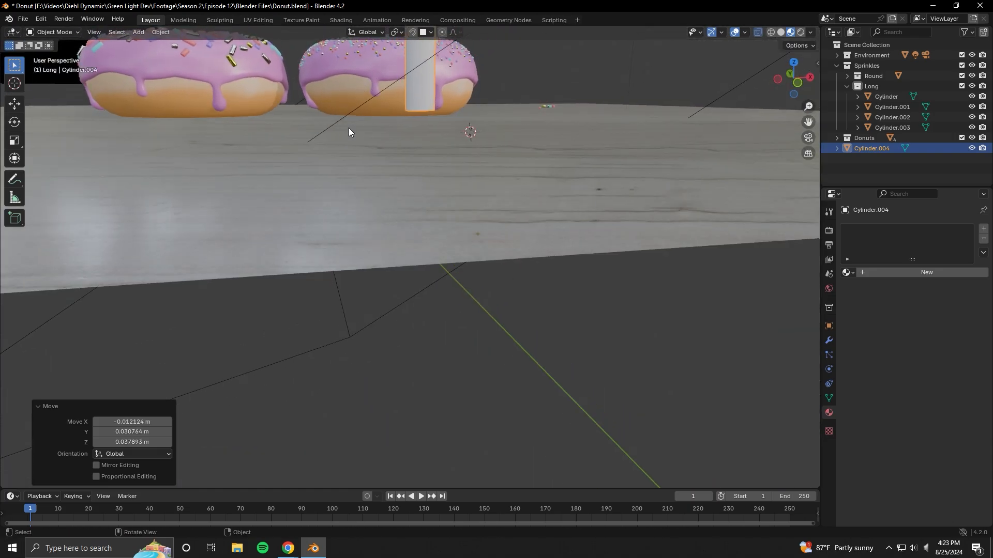
pyautogui.moveTo(340, 140)
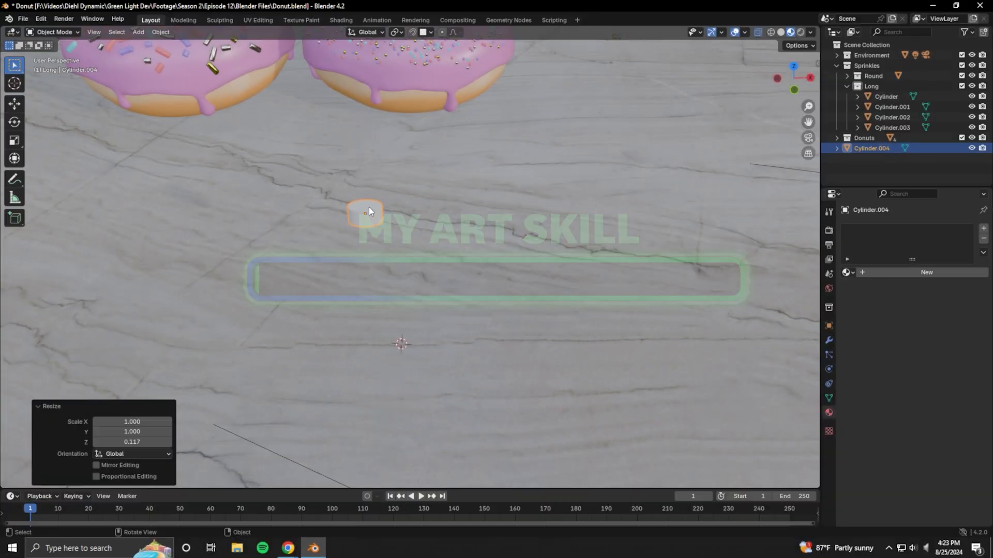
pyautogui.press('s')
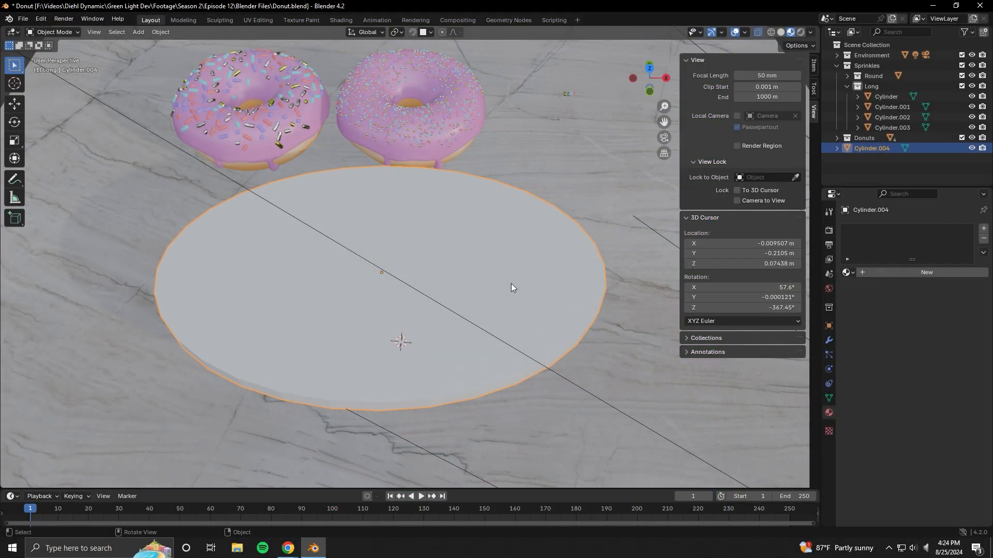
pyautogui.moveTo(480, 286)
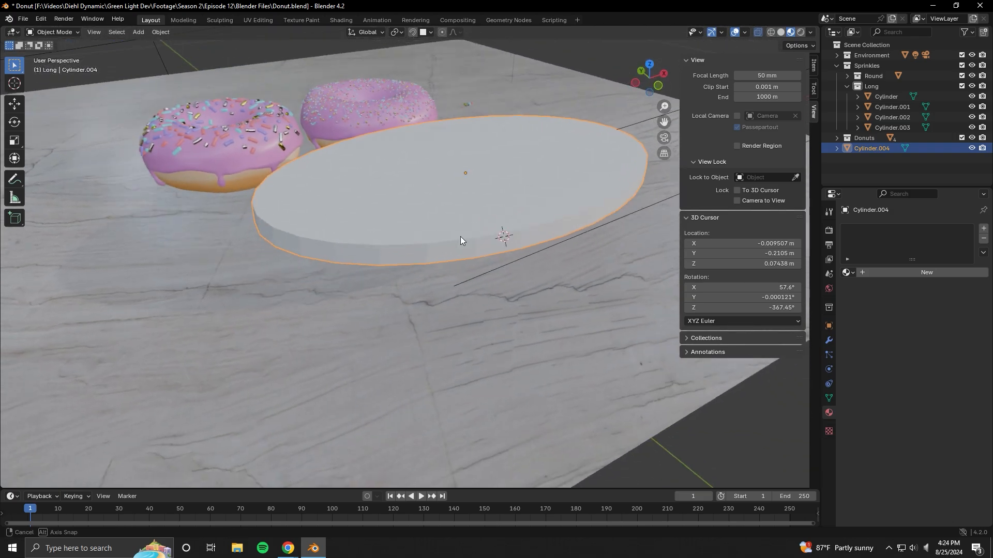
pyautogui.press('s')
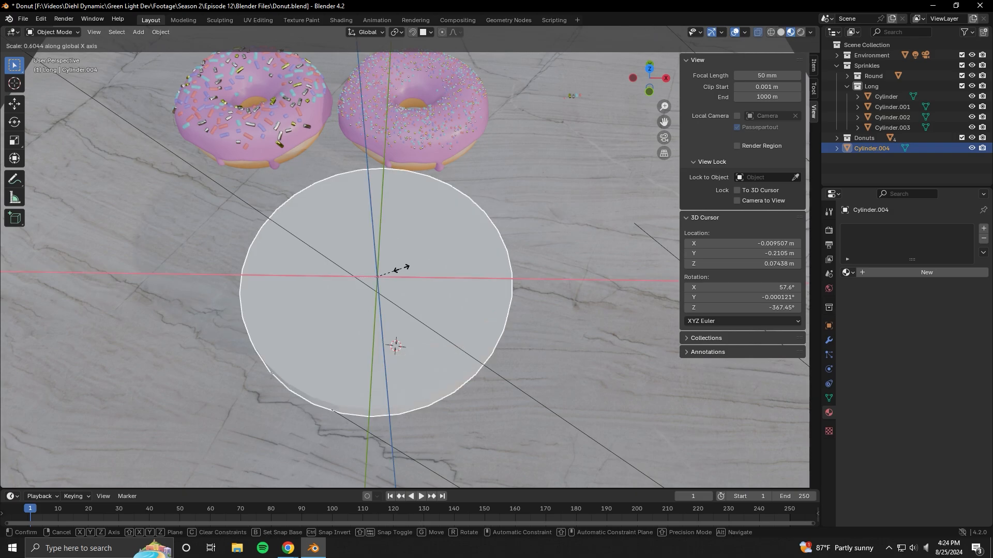
# Confirm the plate's smaller size so it sits just below the donuts.
pyautogui.click(406, 227)
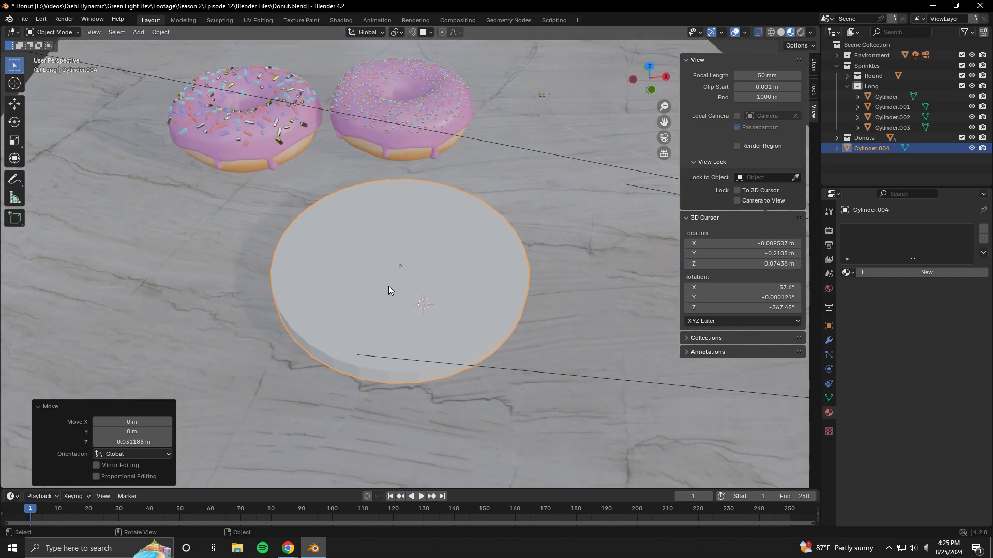
# Show the plate and donut meshes as see-through wireframe.
pyautogui.press('g')
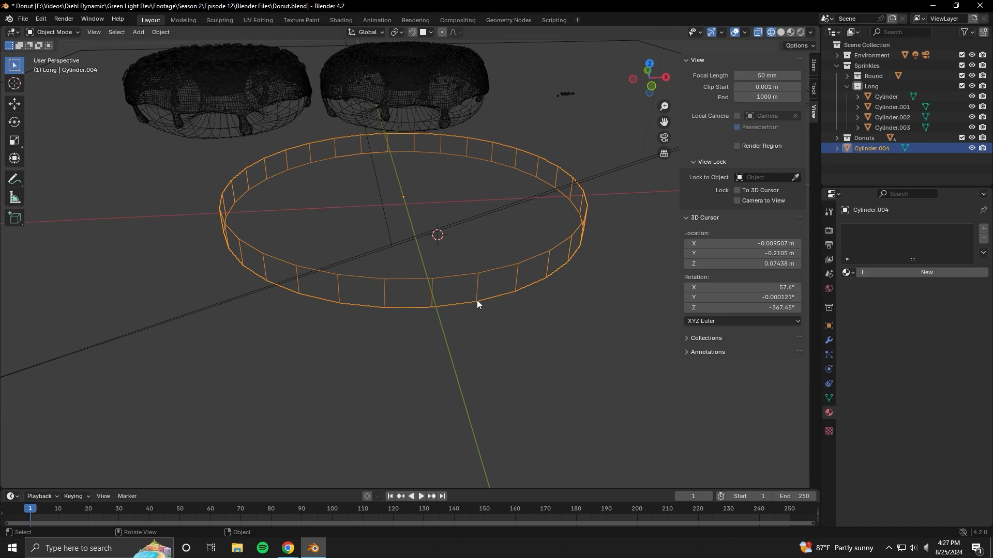
pyautogui.moveTo(13, 83)
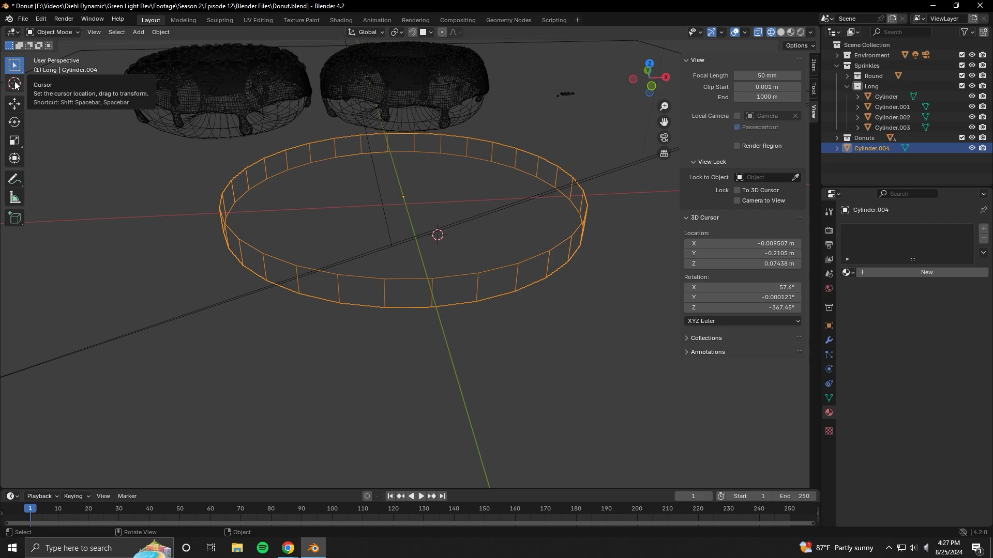
# Bevel the pumpkin sphere's vertical edge loops into two-segment grooves.
pyautogui.click(422, 277)
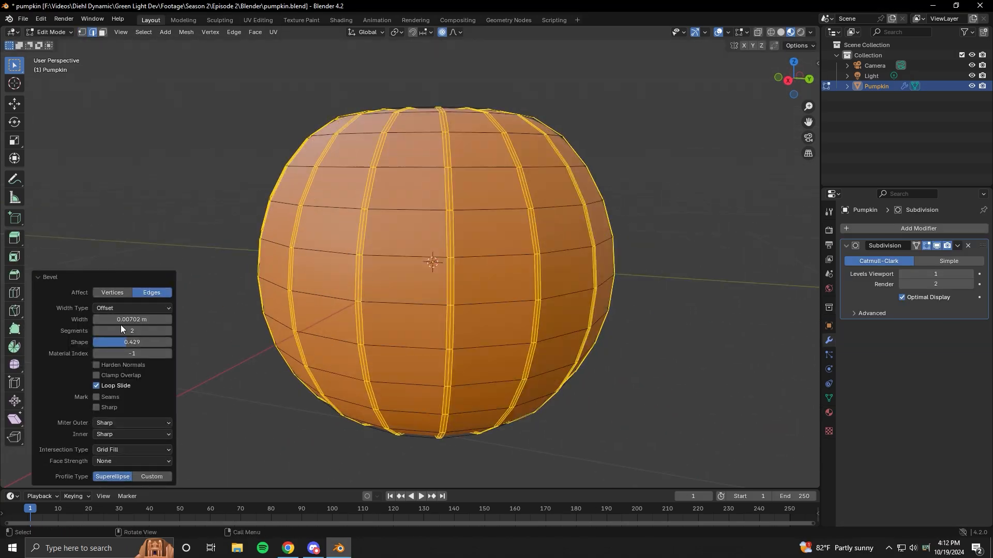
# Add a Displace modifier with a Clouds texture 'Bumps' of size 0.06 to the pumpkin.
pyautogui.click(143, 33)
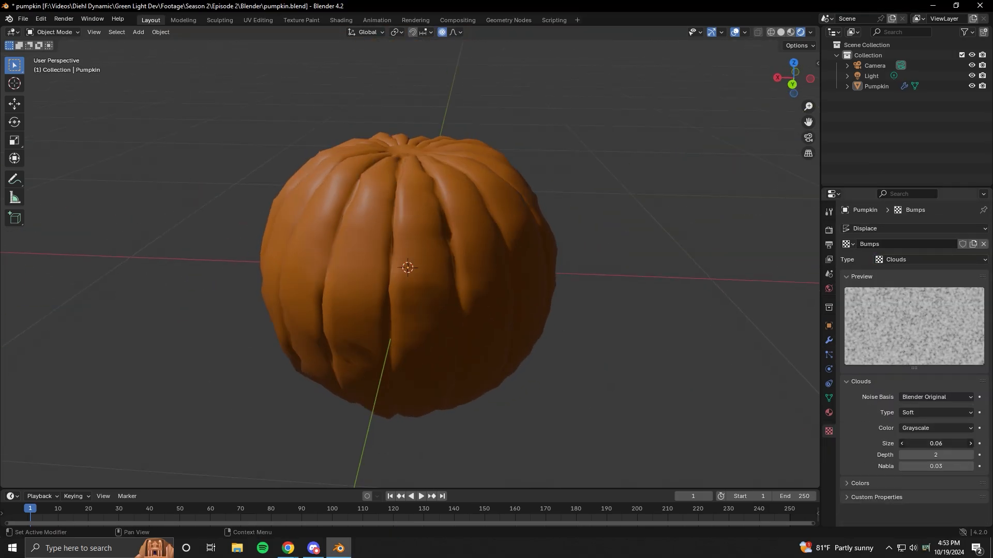
# Give the cylinder stem its material, add a loop cut and shrink its top to taper it.
pyautogui.moveTo(409, 266); pyautogui.dragTo(487, 268)
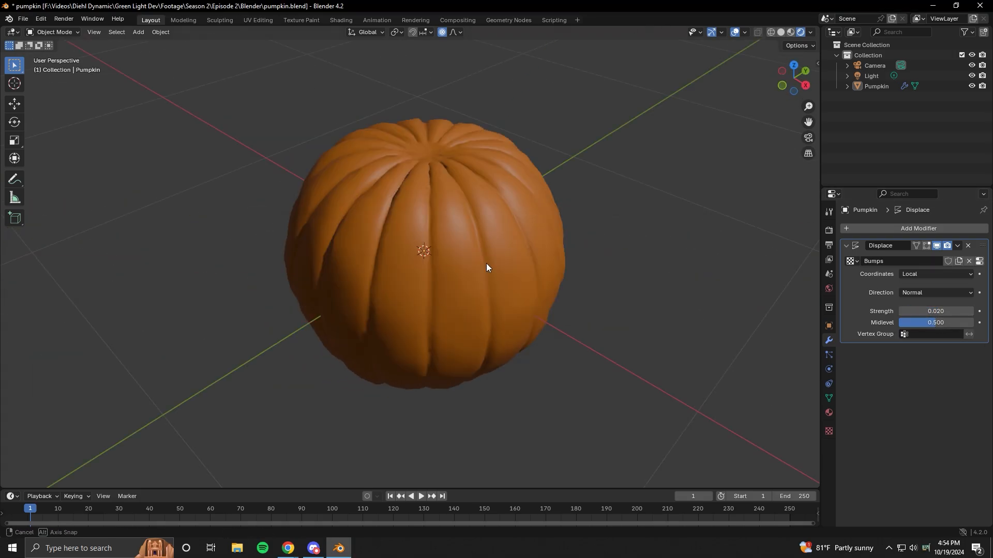
pyautogui.moveTo(487, 268); pyautogui.dragTo(500, 341)
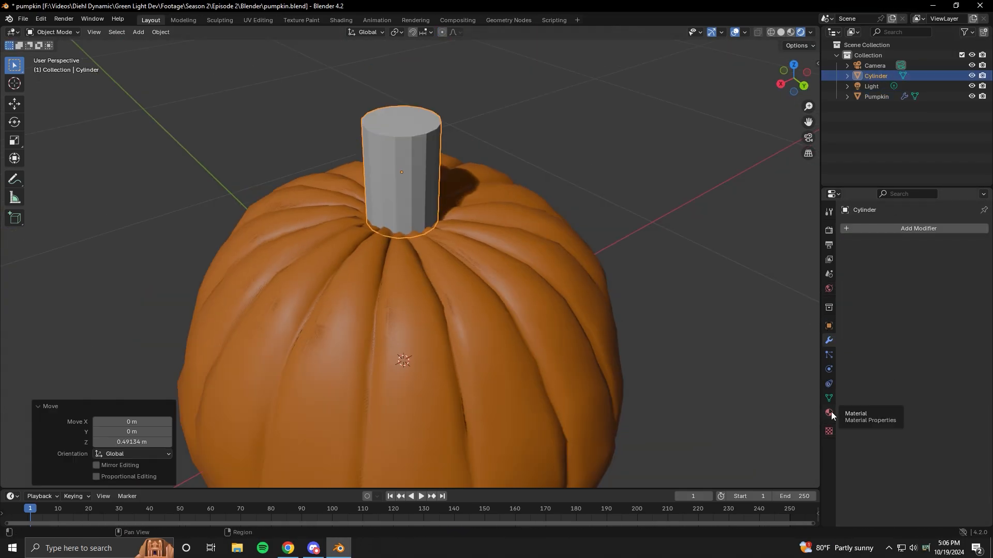
pyautogui.click(828, 415)
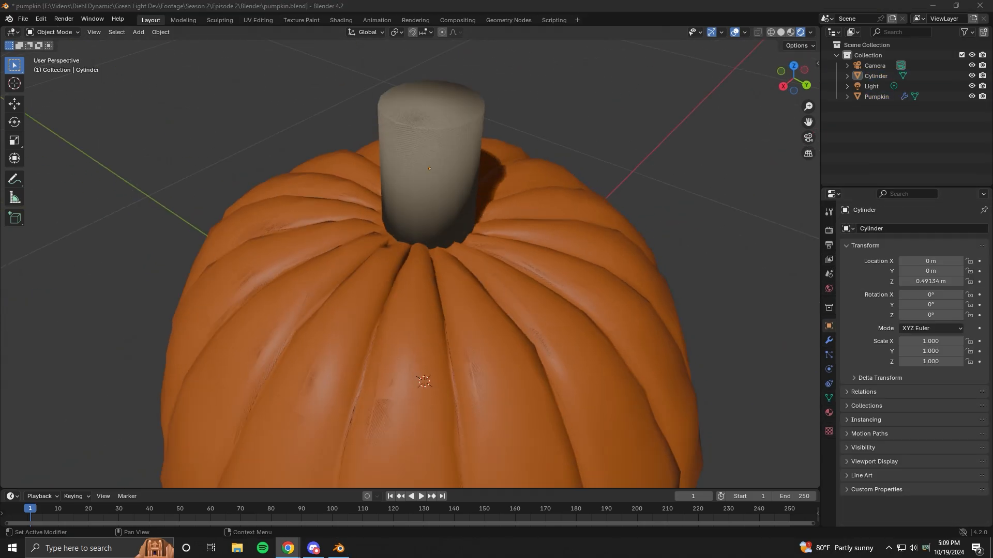
pyautogui.press('Tab')
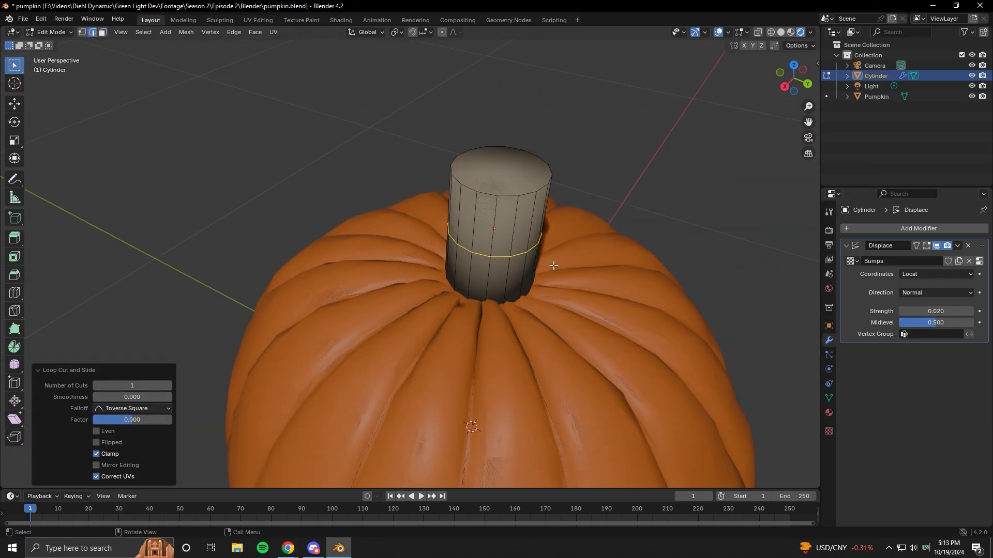
pyautogui.press('s')
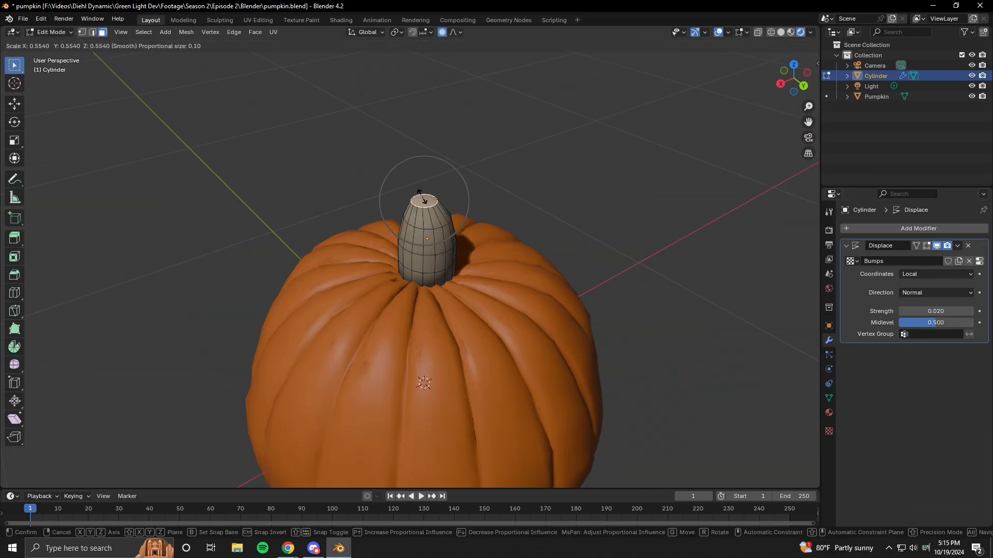